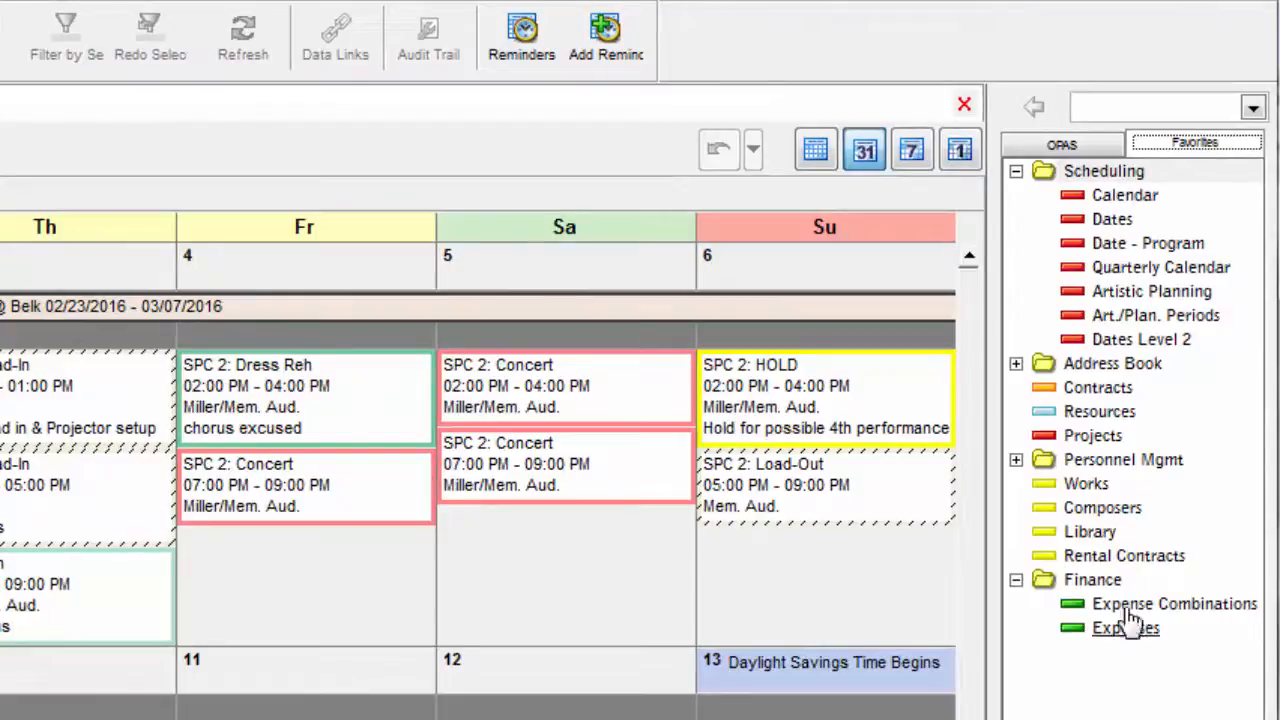
{"action": "mouse_move", "coordinate": [1085, 490]}
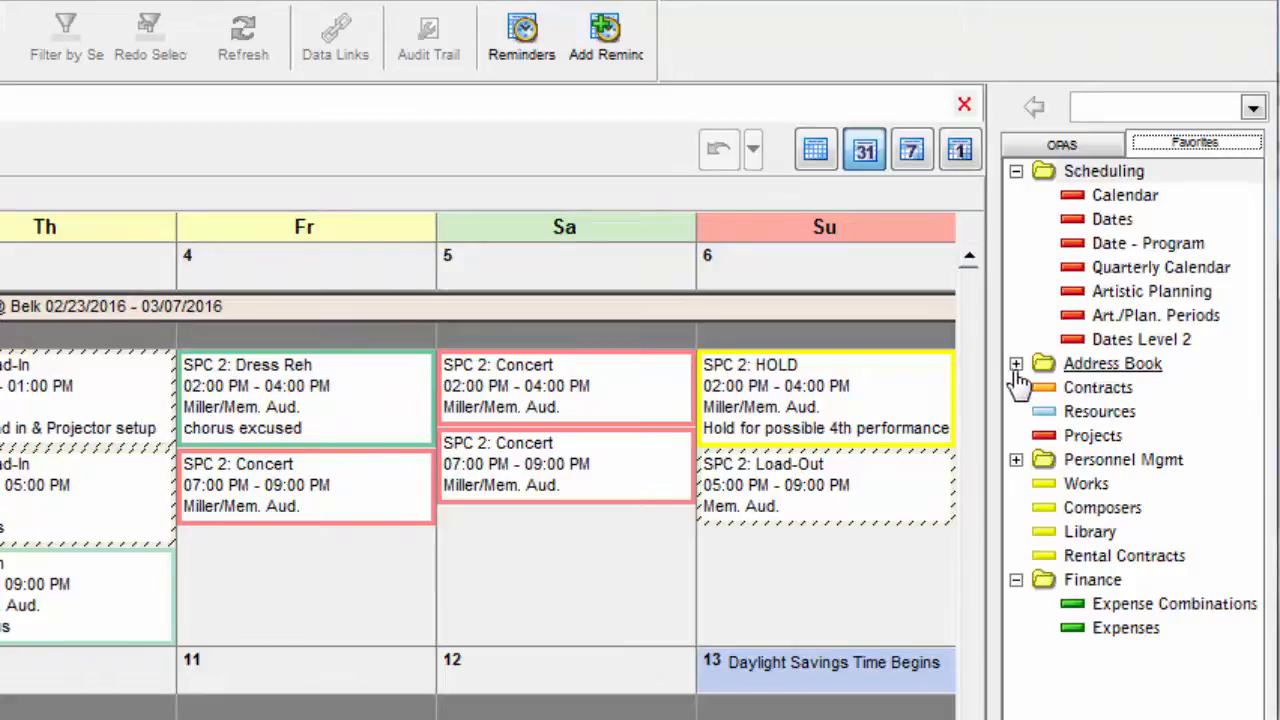
Add the Checklist program area to Favorites, below the Finance folder
{"action": "left_click", "coordinate": [1016, 363]}
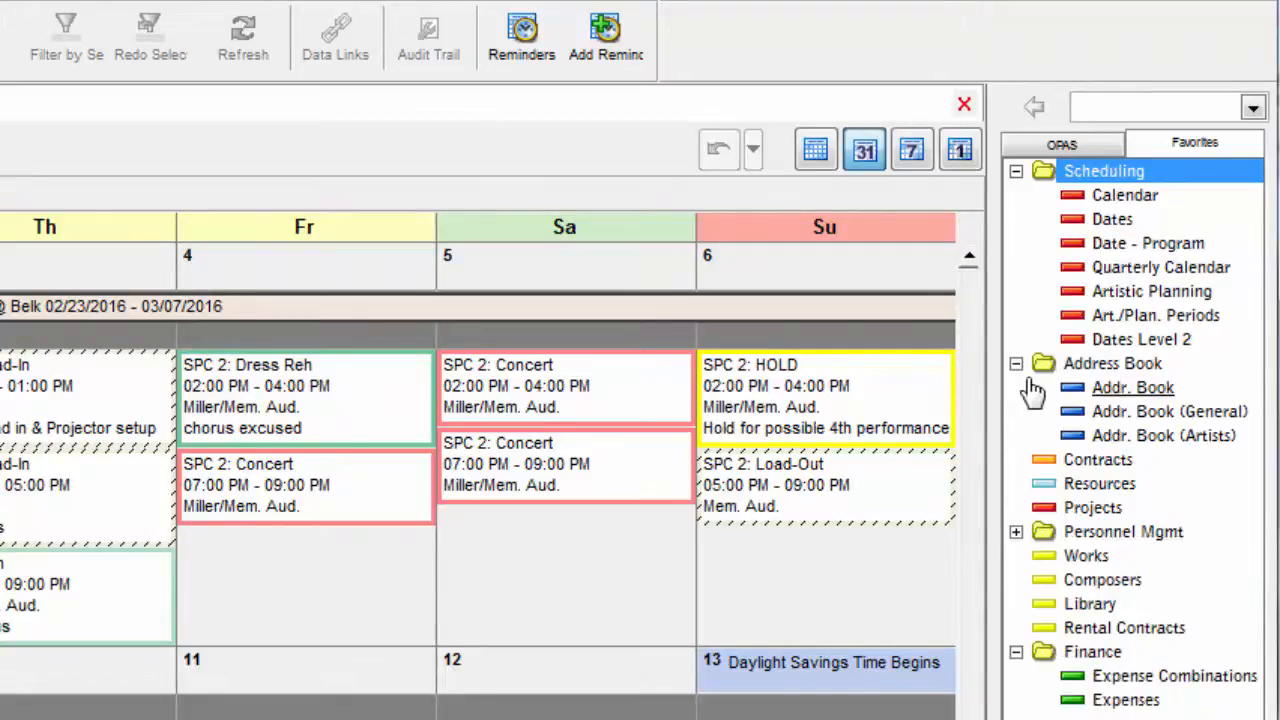
{"action": "left_click", "coordinate": [1015, 363]}
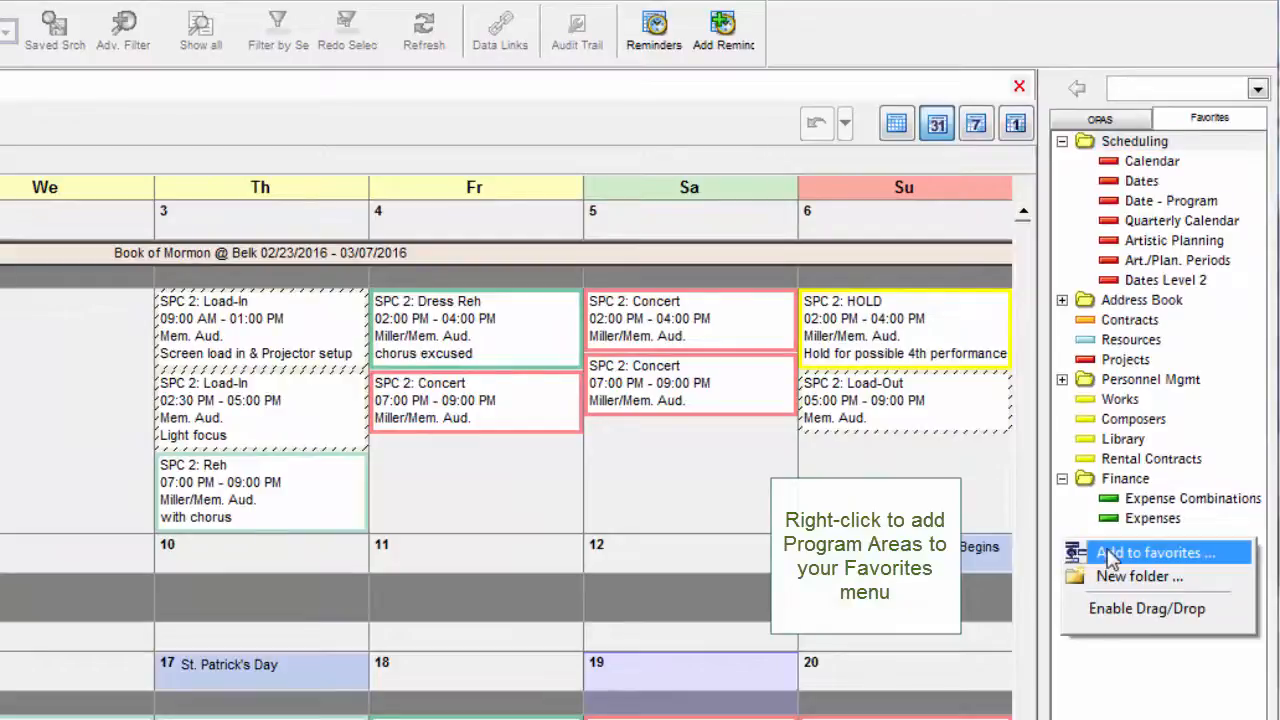
{"action": "left_click", "coordinate": [1155, 552]}
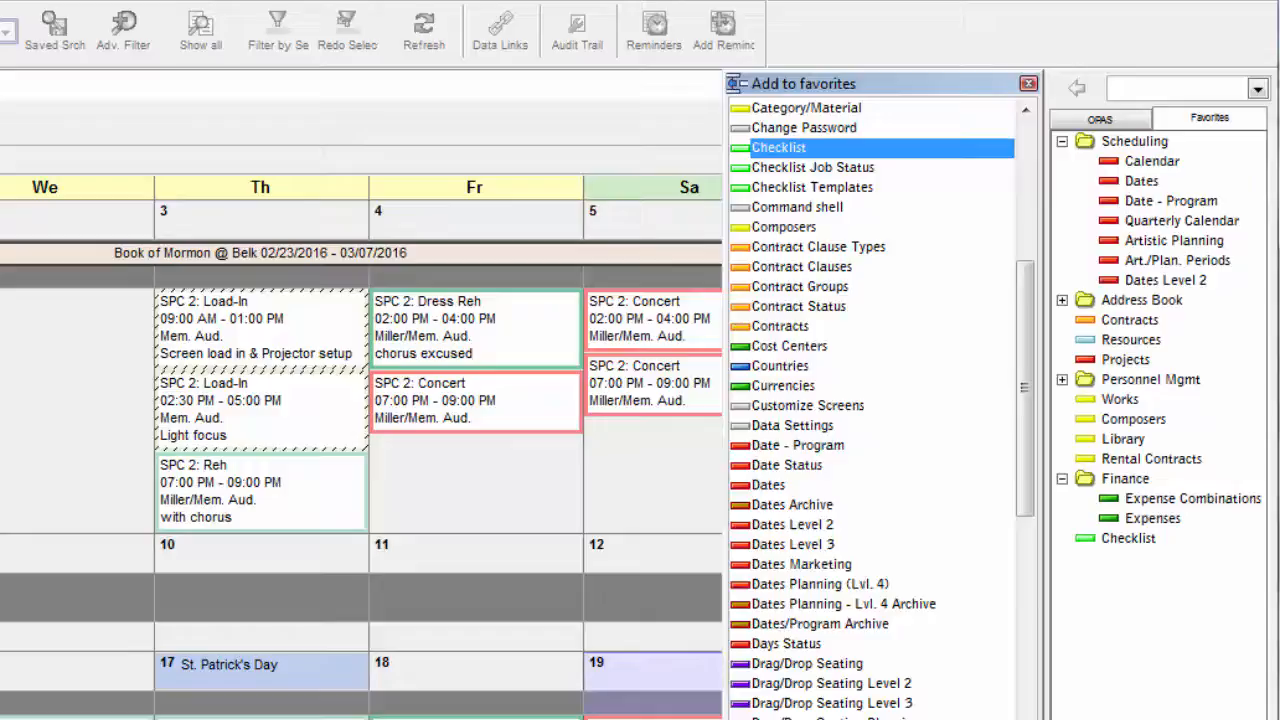
{"action": "left_click", "coordinate": [1028, 83]}
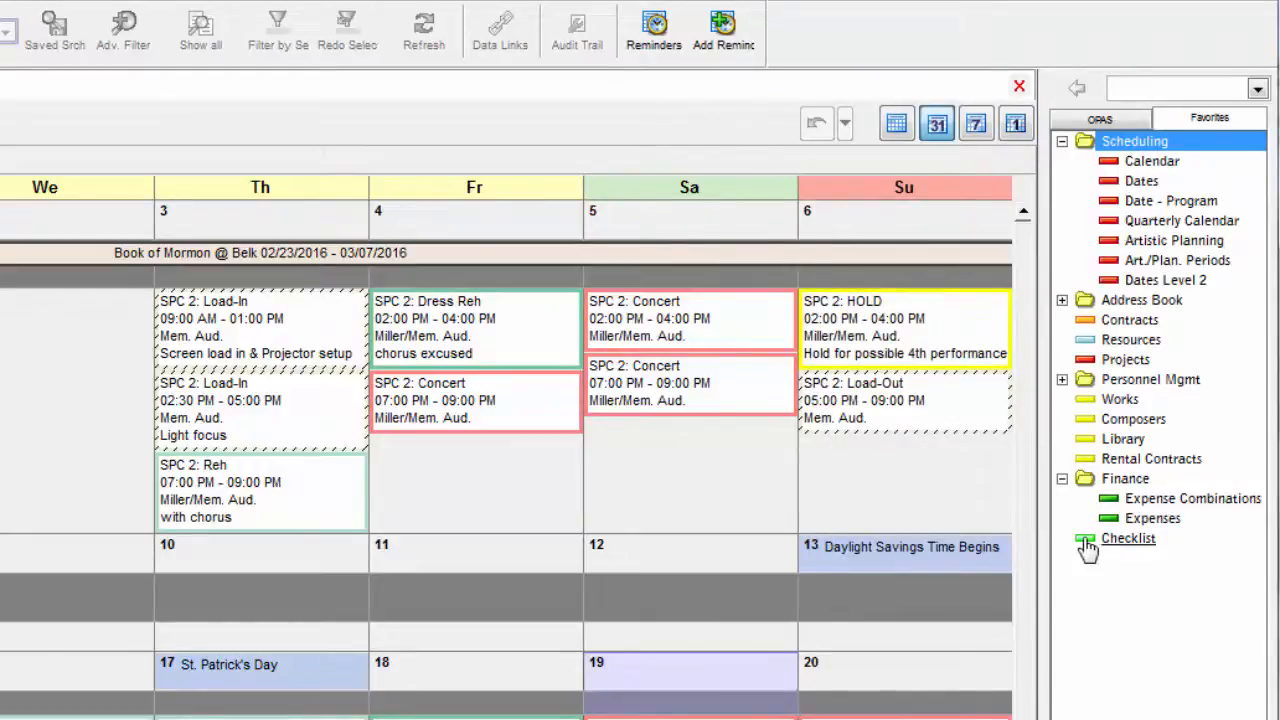
Delete the Checklist favorite and confirm with Yes
{"action": "right_click", "coordinate": [1128, 538]}
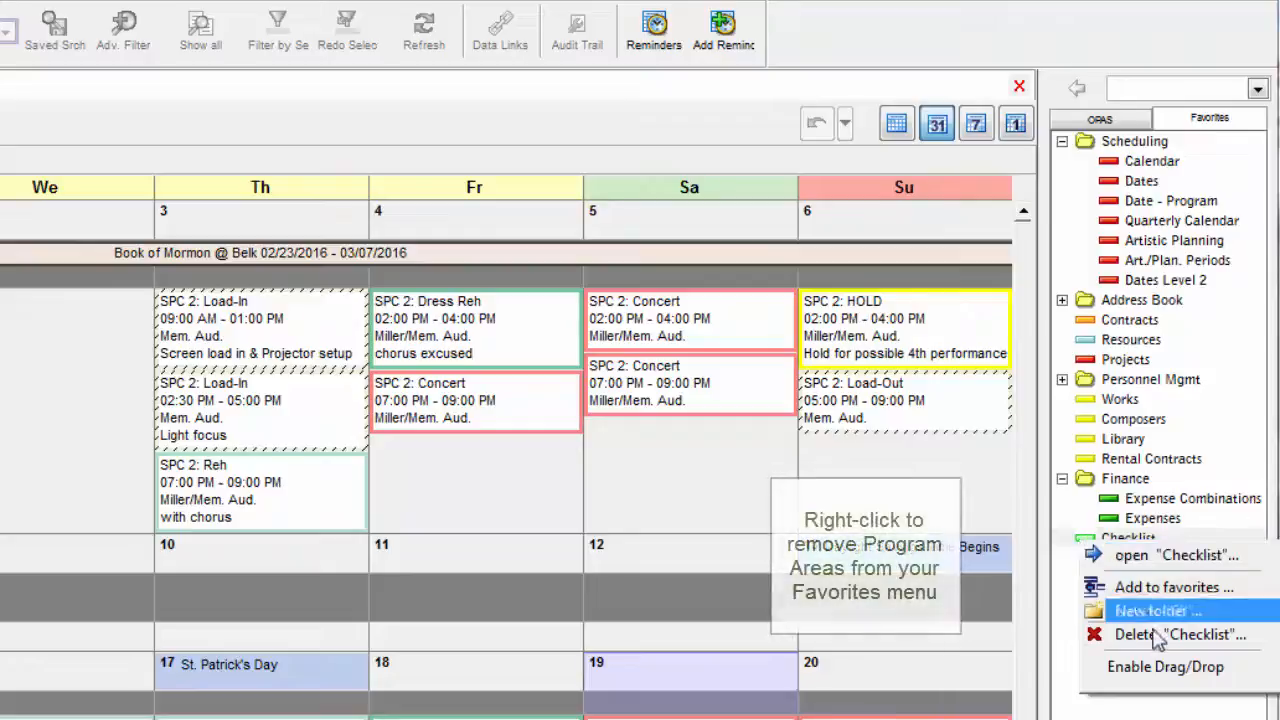
{"action": "left_click", "coordinate": [1181, 634]}
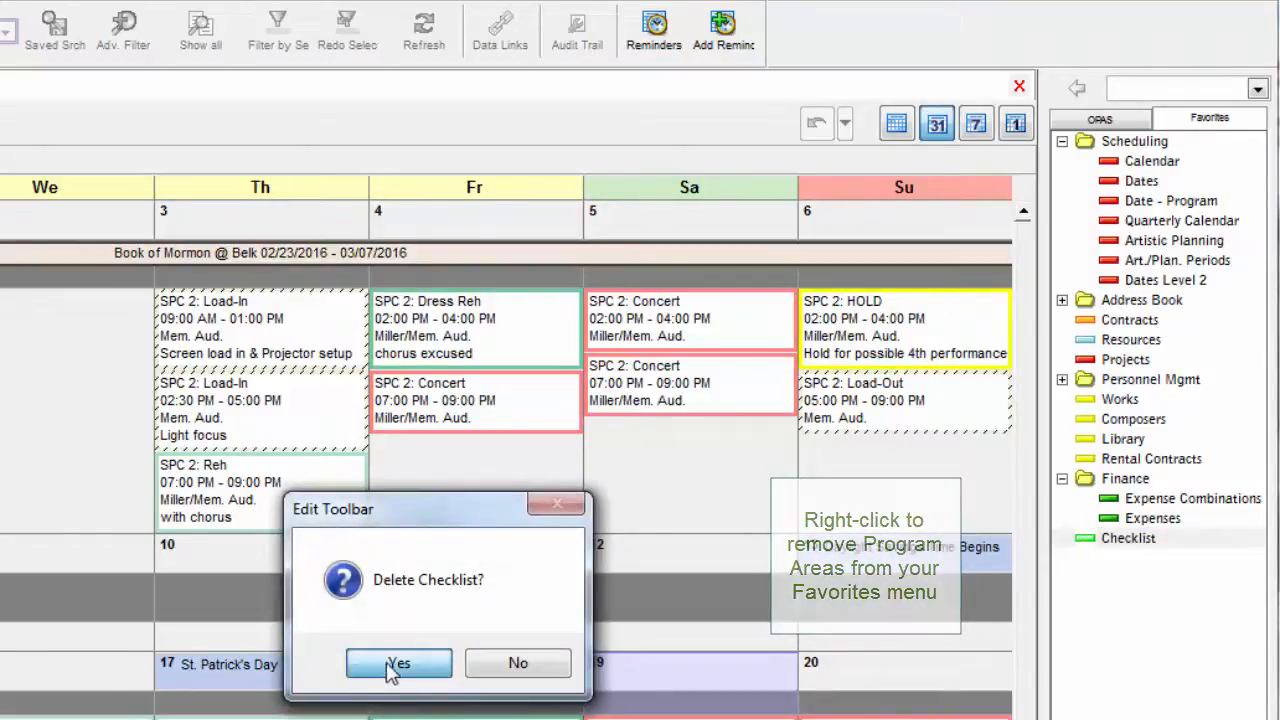
{"action": "left_click", "coordinate": [398, 663]}
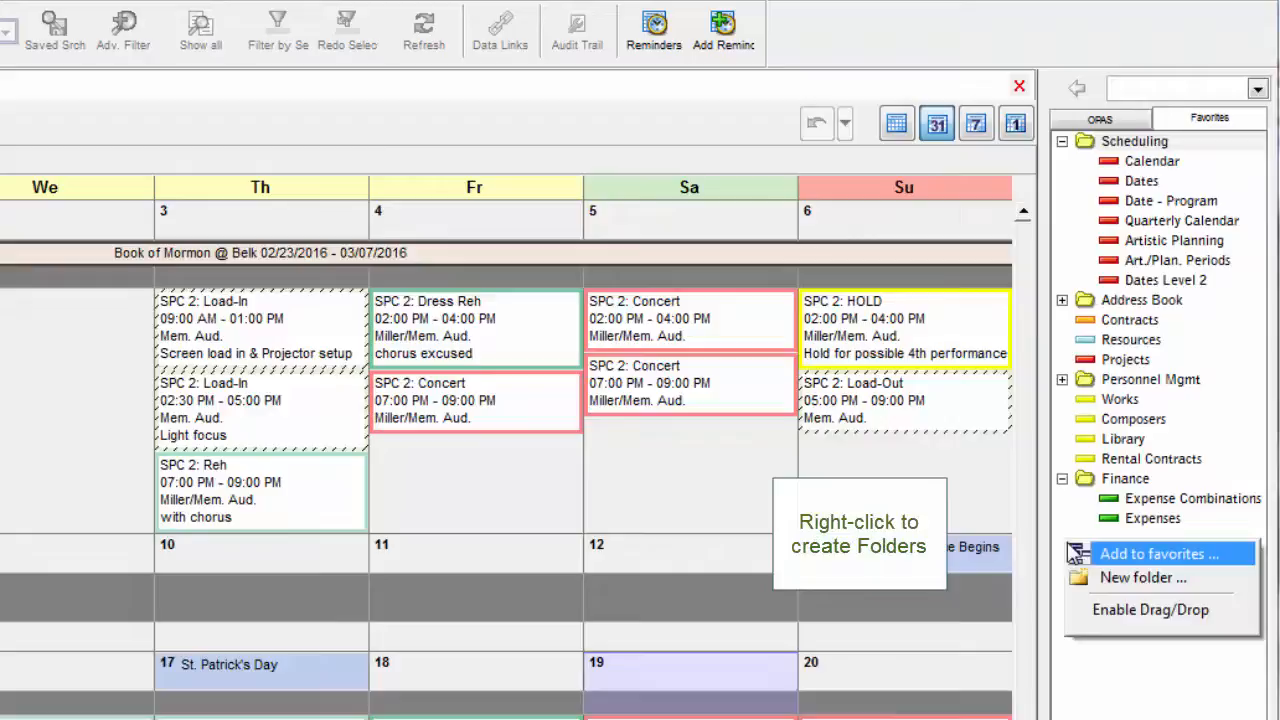
Create a new Favorites folder named 'Library' below Finance
{"action": "left_click", "coordinate": [1143, 577]}
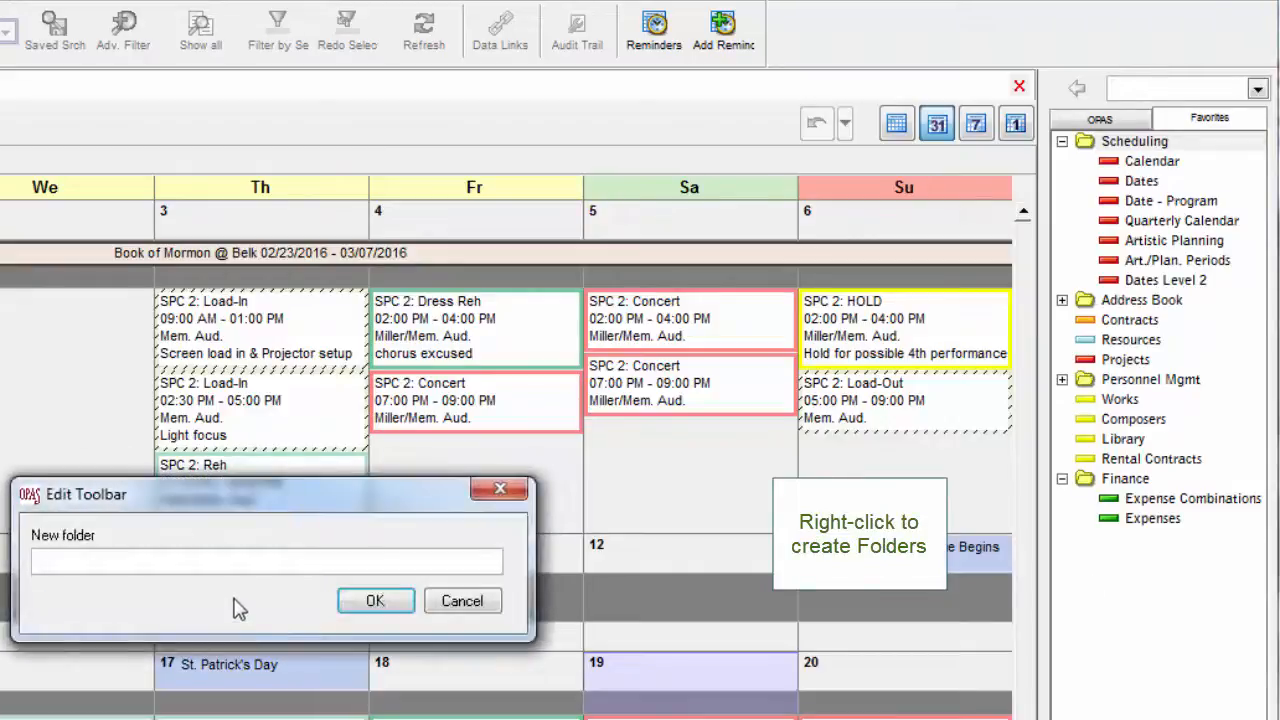
{"action": "type", "text": "Library"}
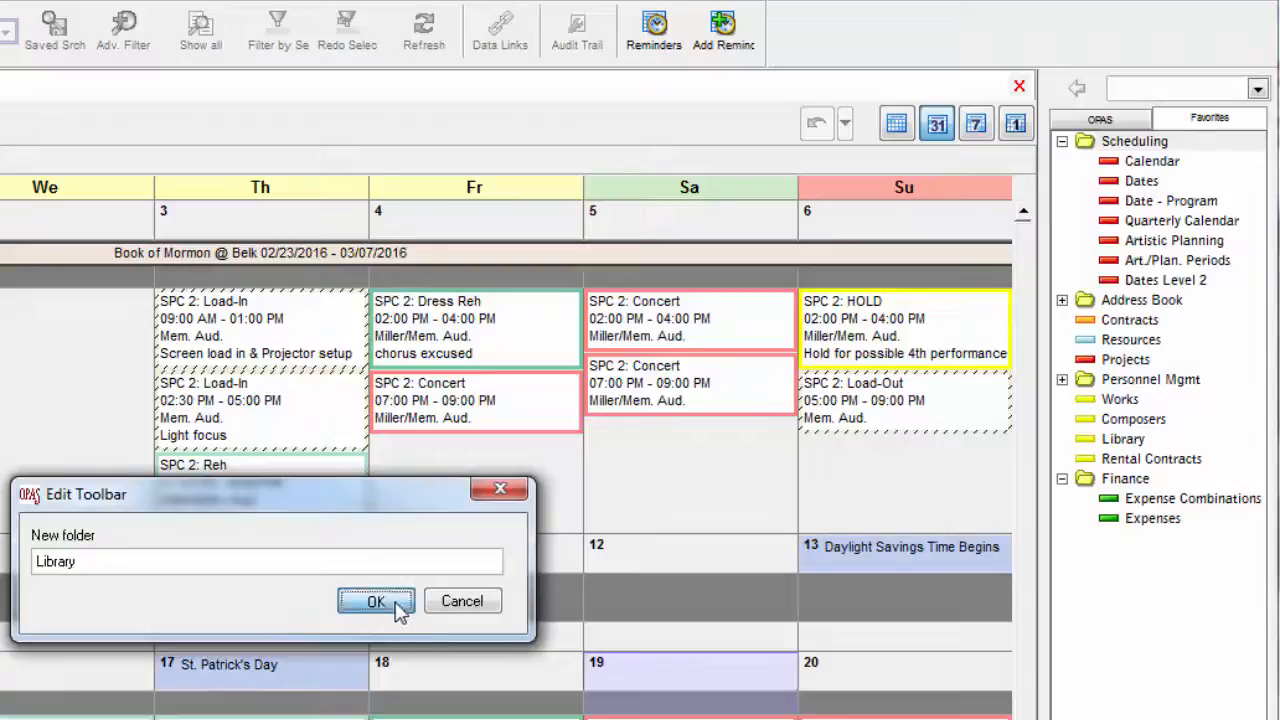
{"action": "left_click", "coordinate": [376, 601]}
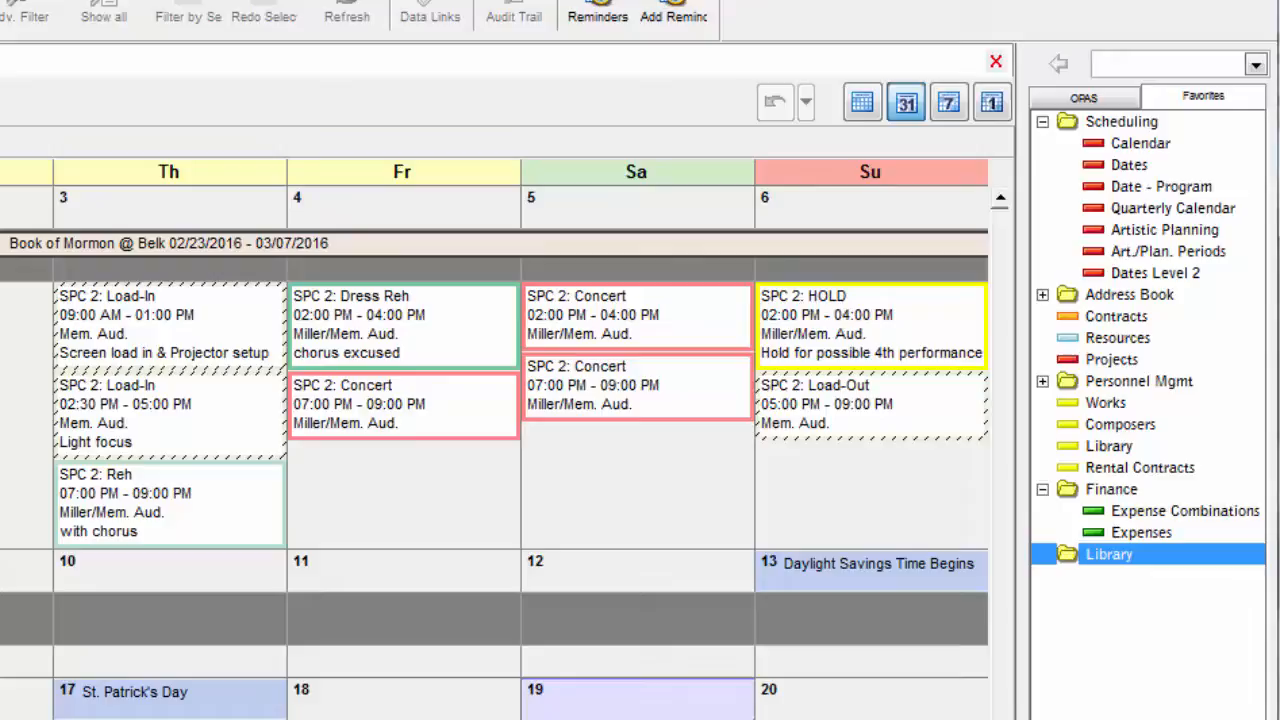
{"action": "mouse_move", "coordinate": [1078, 684]}
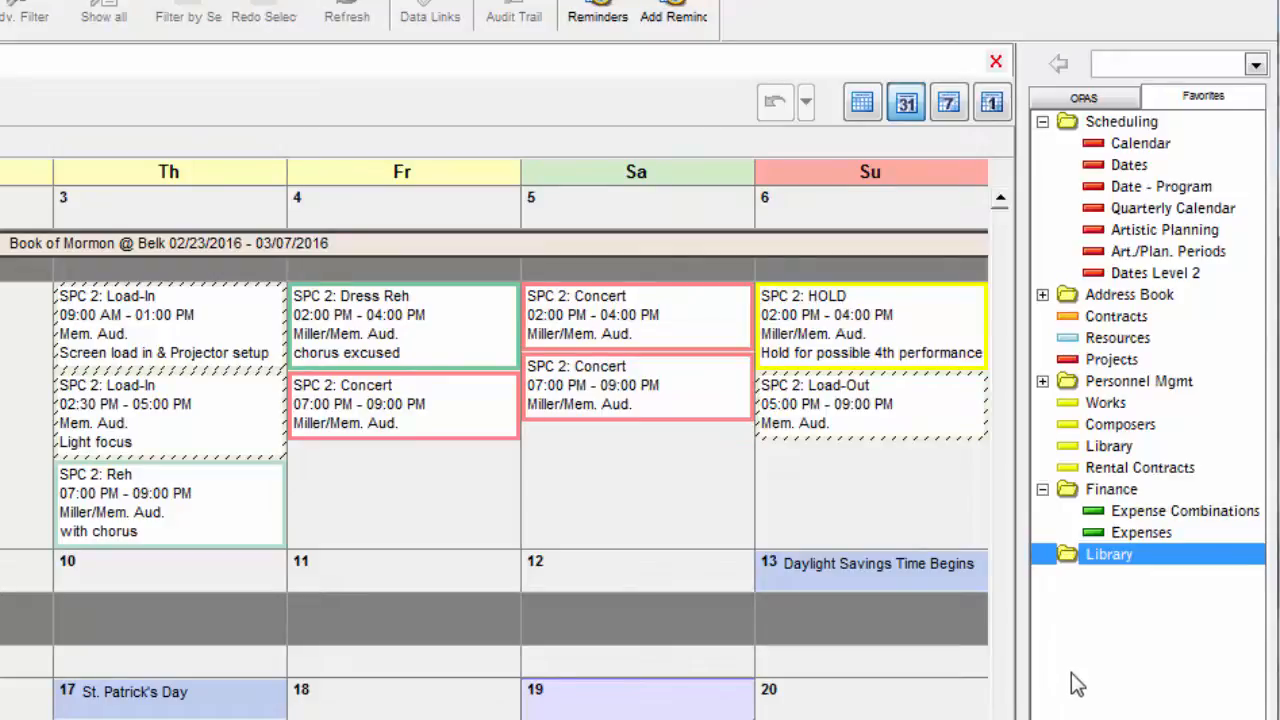
With drag/drop enabled, move Composers to the bottom and Library into the Library folder
{"action": "right_click", "coordinate": [1108, 554]}
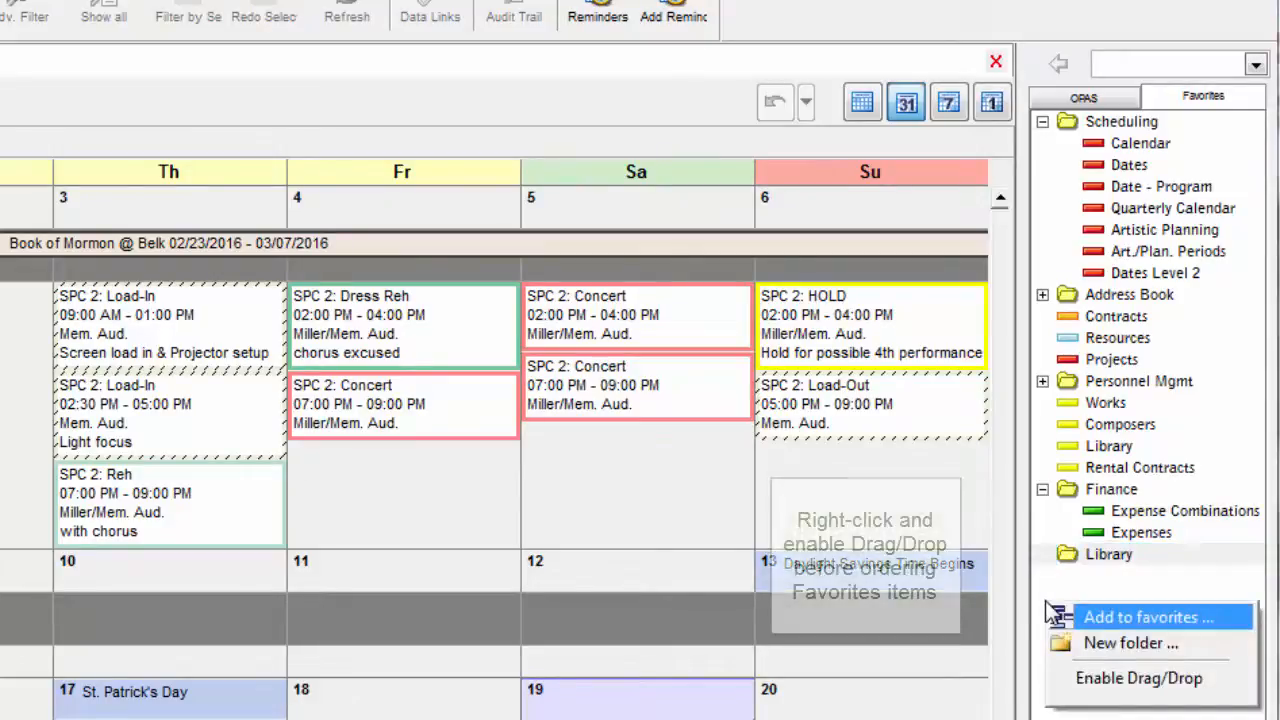
{"action": "mouse_move", "coordinate": [1138, 678]}
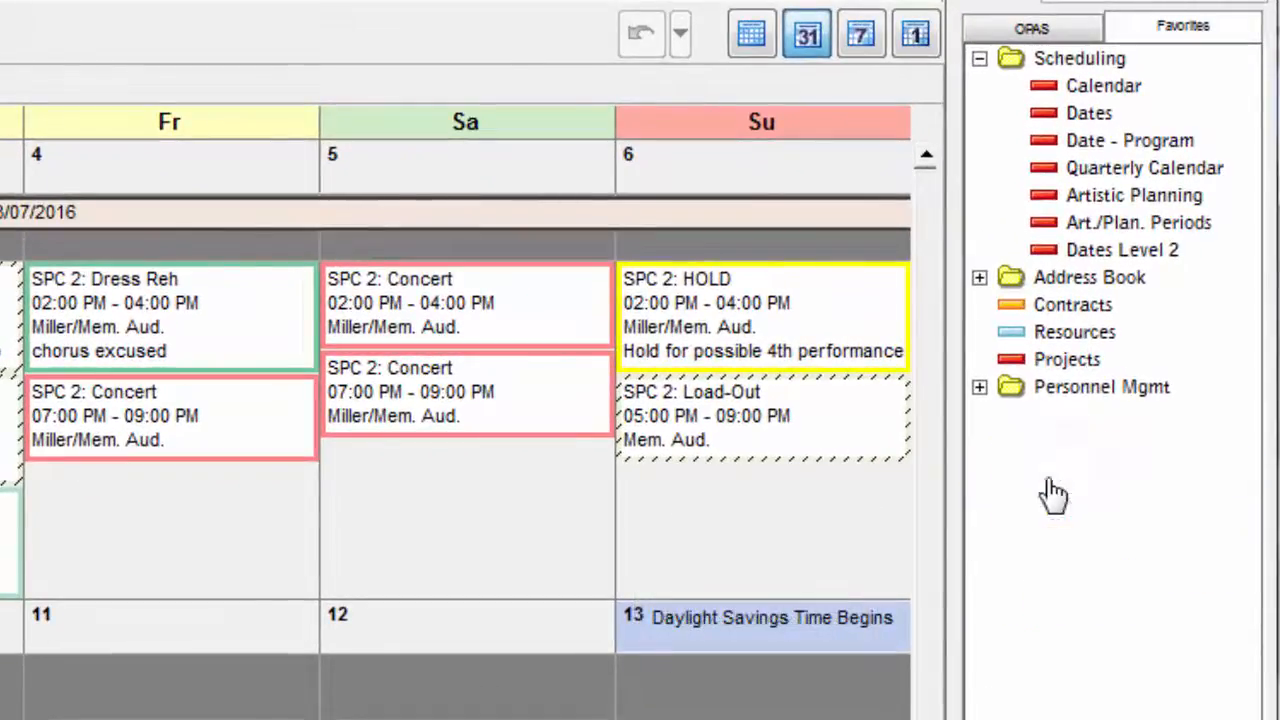
{"action": "left_click", "coordinate": [1009, 387]}
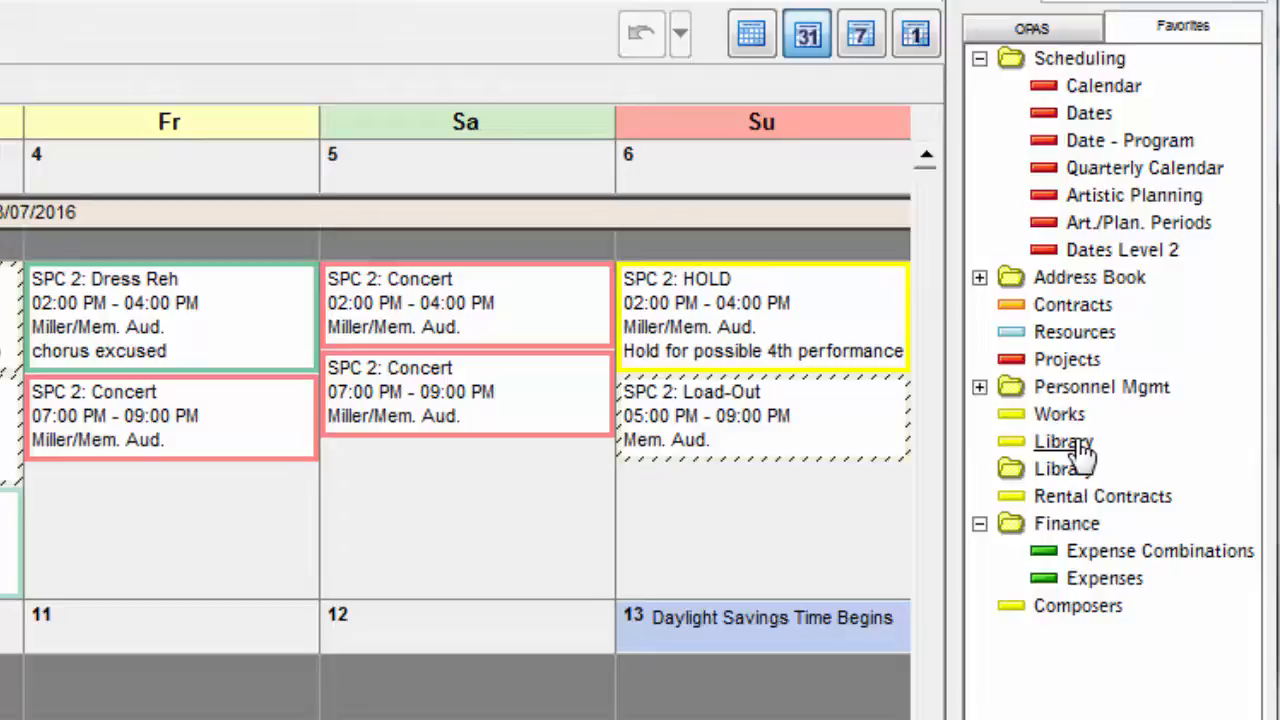
{"action": "left_click", "coordinate": [1063, 441]}
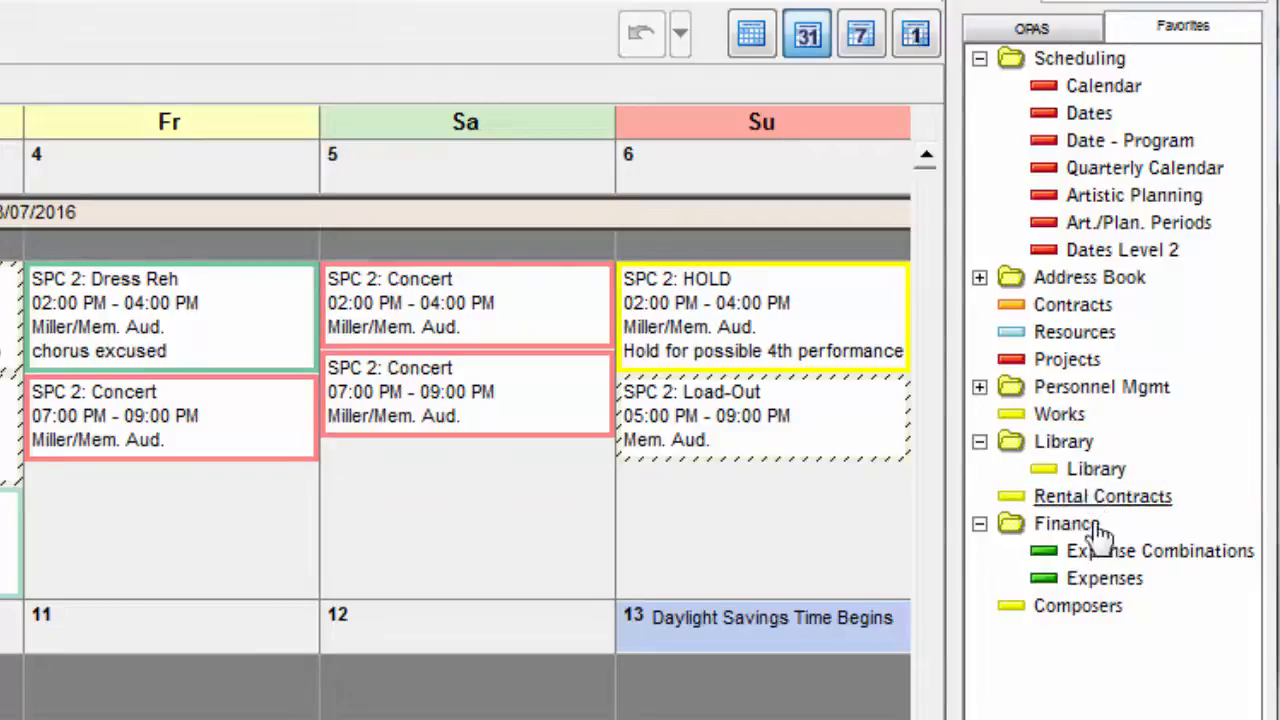
{"action": "mouse_move", "coordinate": [1066, 523]}
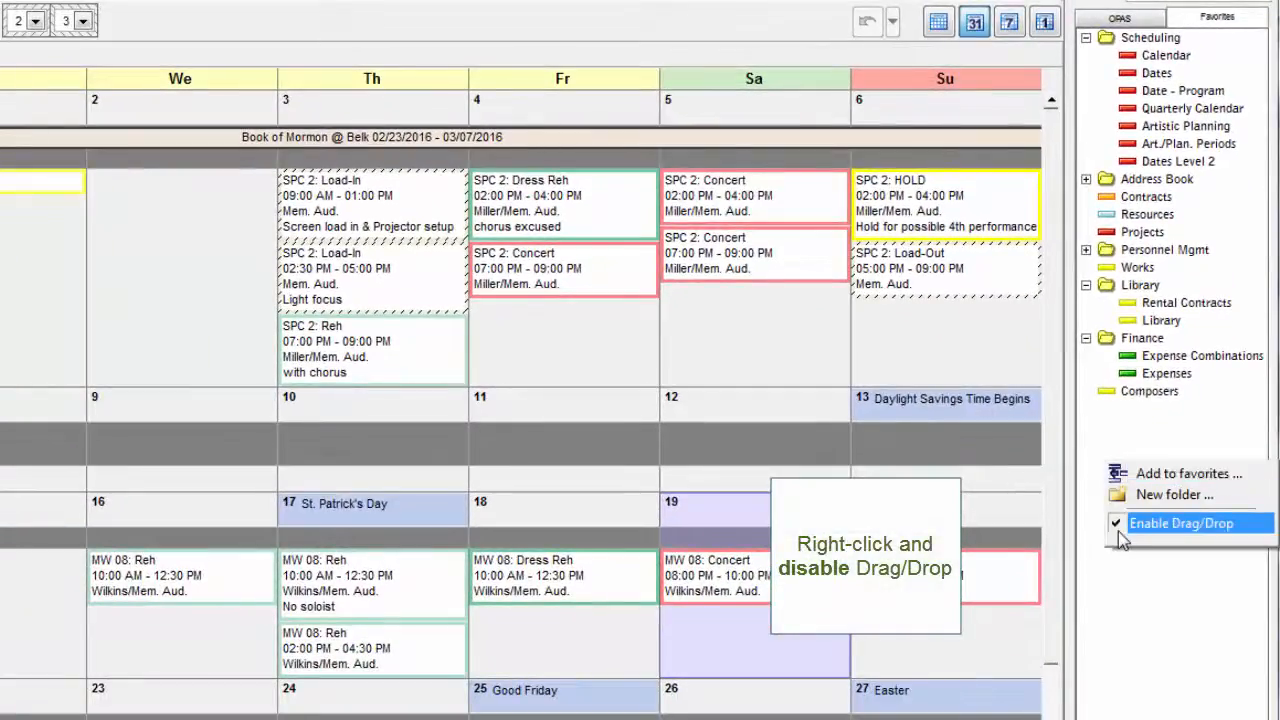
Uncheck Enable Drag/Drop for Favorites and verify it is off
{"action": "left_click", "coordinate": [1184, 523]}
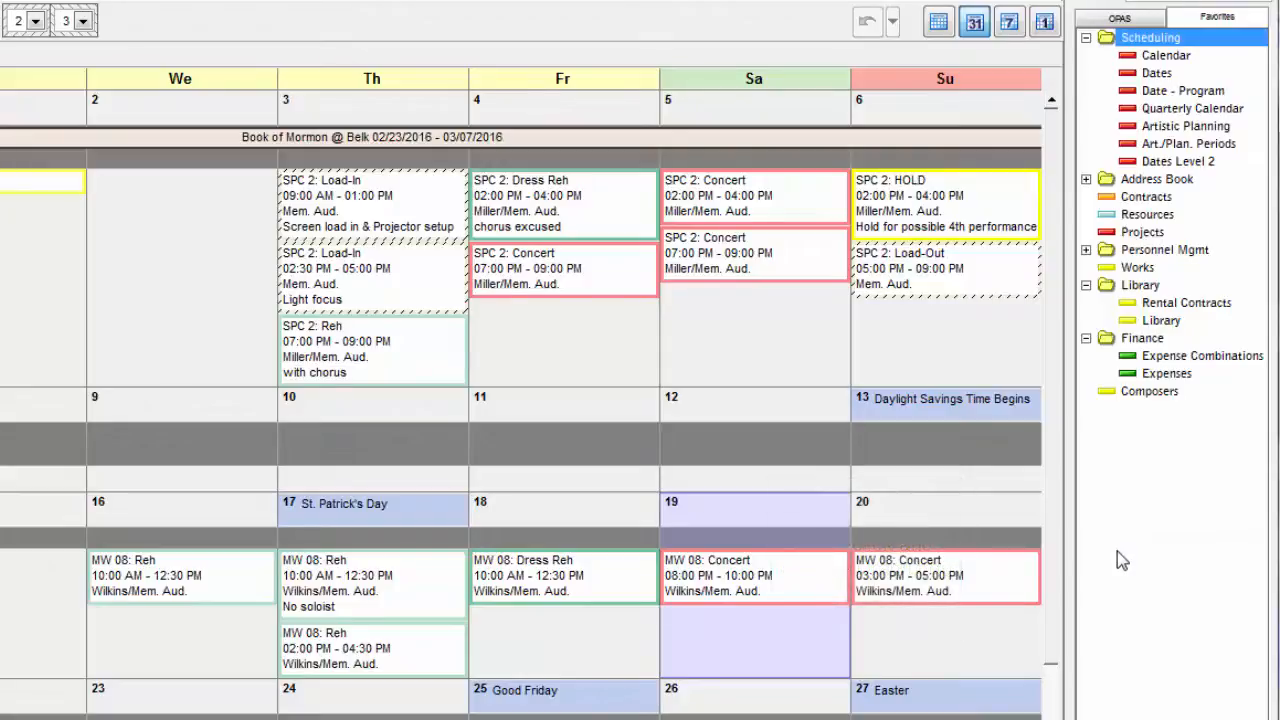
{"action": "right_click", "coordinate": [1120, 559]}
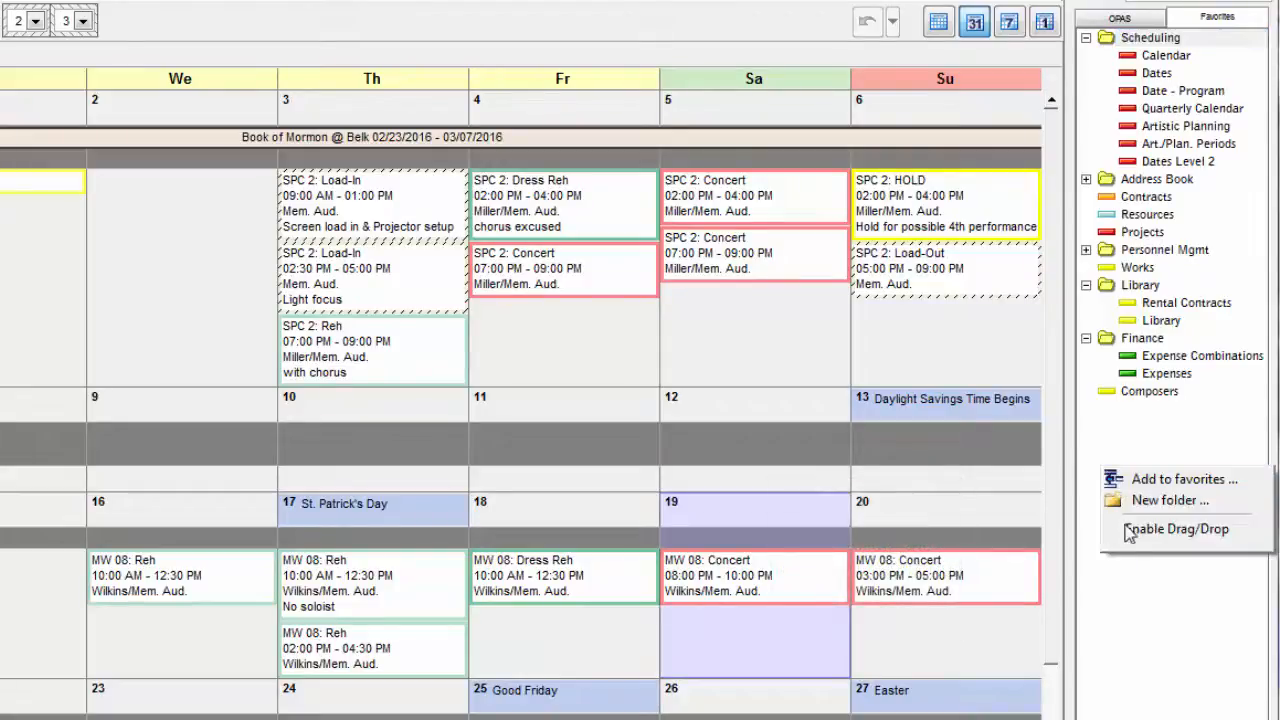